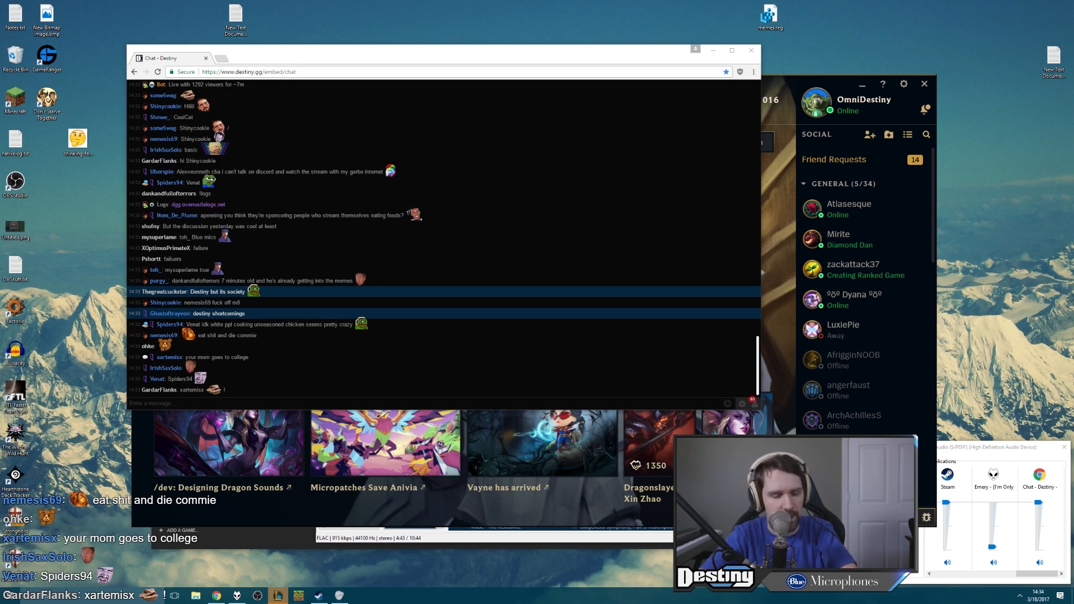
scroll(down, 3)
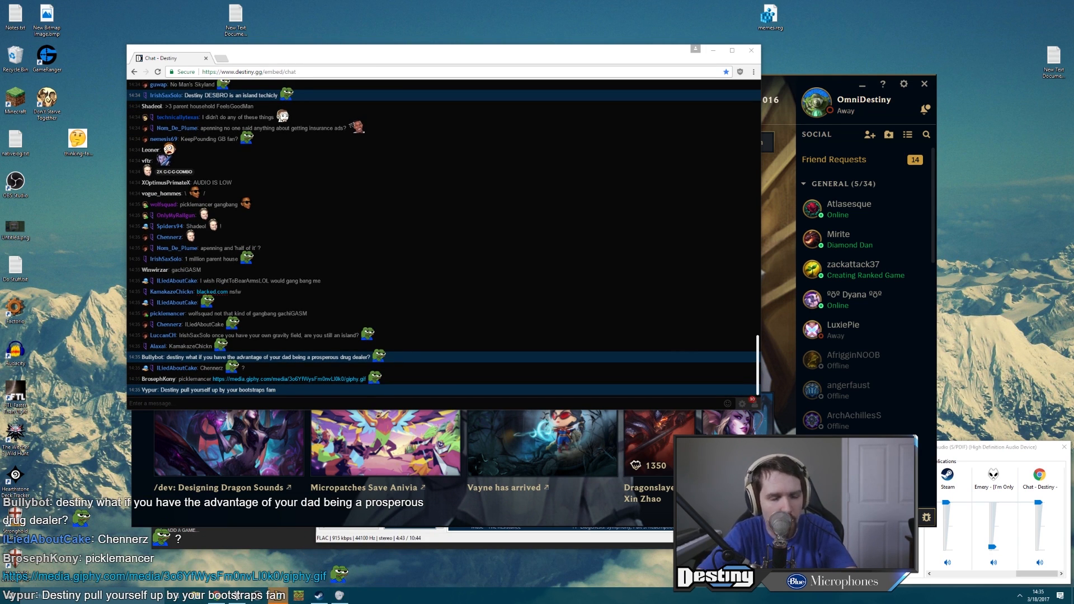
scroll(down, 3)
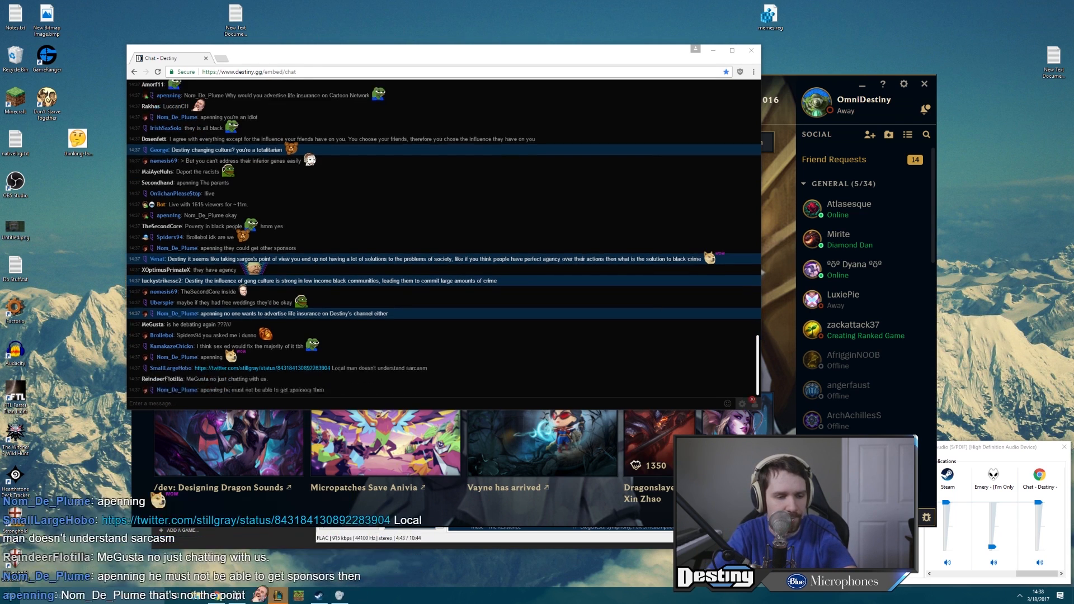
scroll(down, 3)
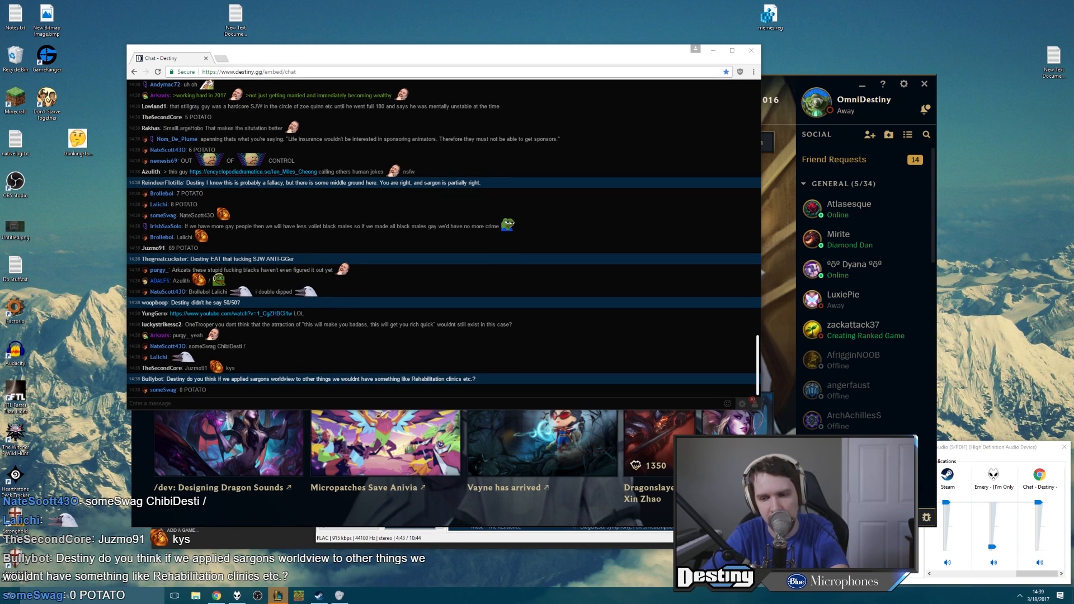
scroll(down, 3)
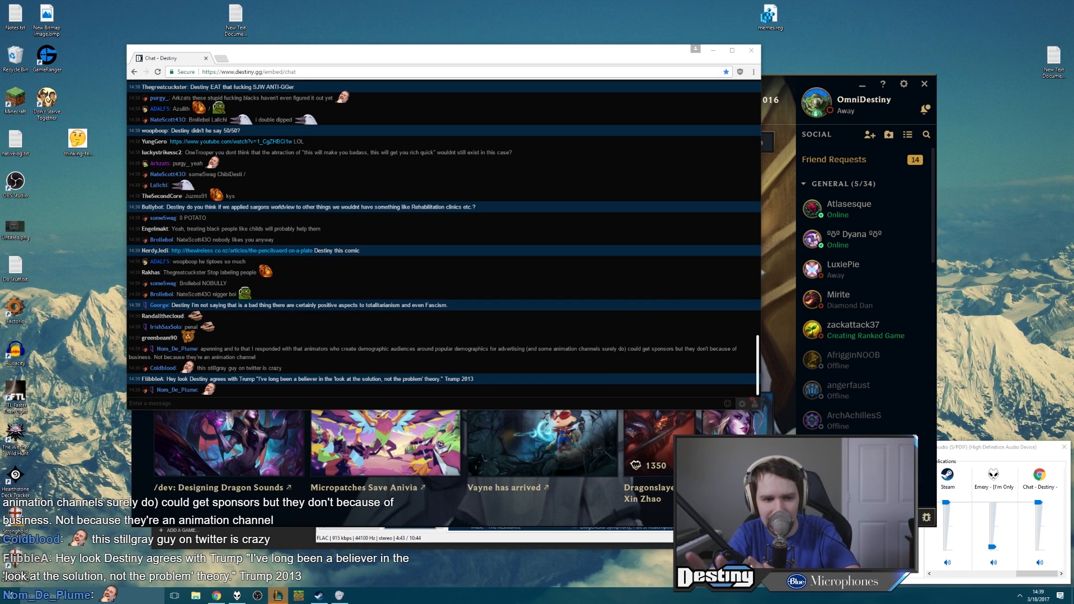
scroll(down, 3)
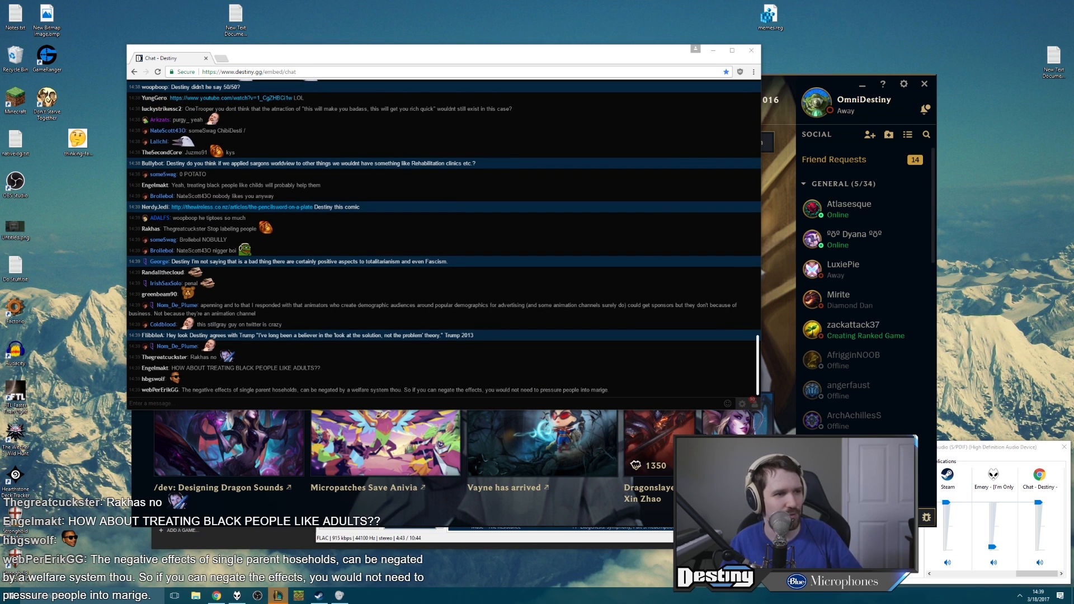
scroll(down, 3)
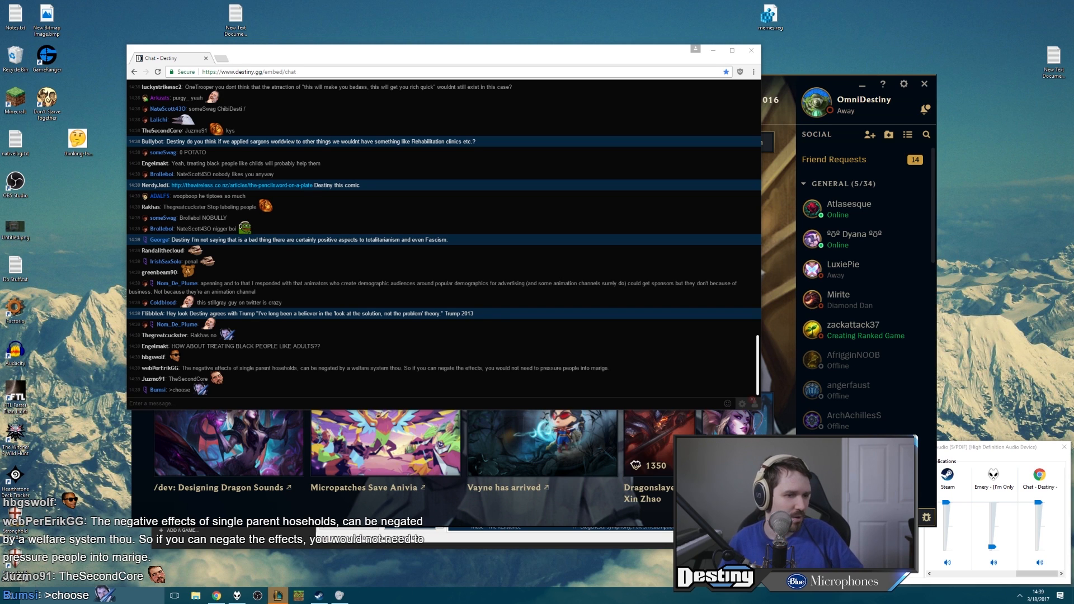
scroll(down, 3)
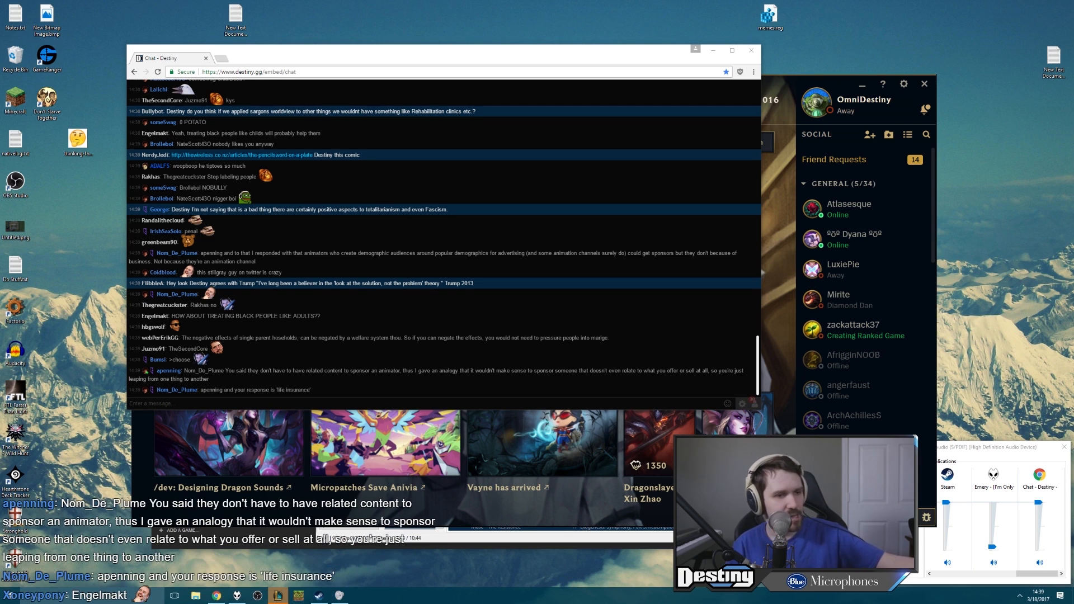
scroll(down, 3)
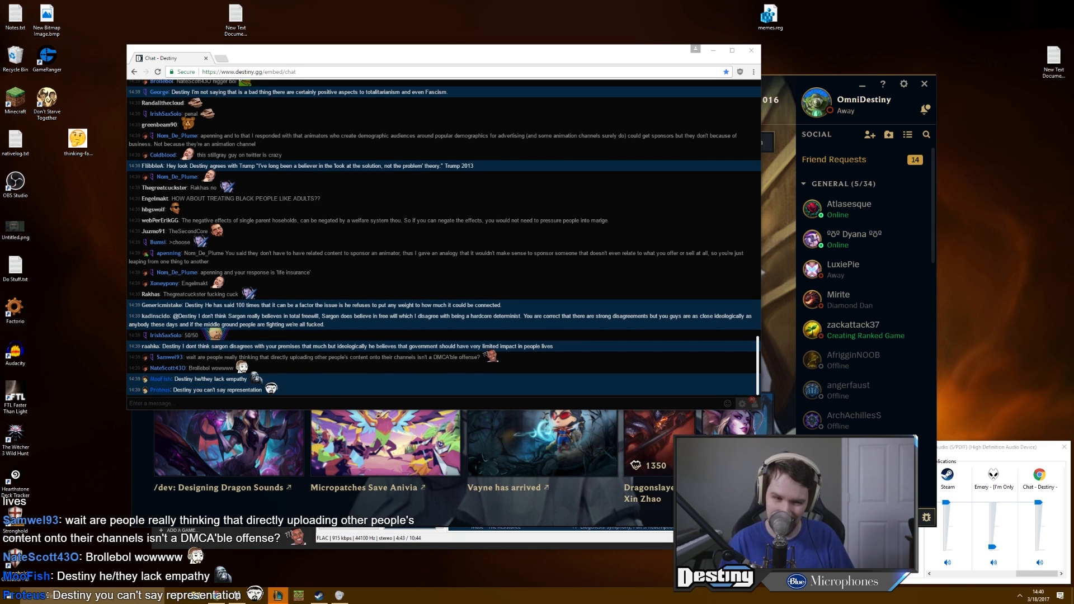
scroll(down, 3)
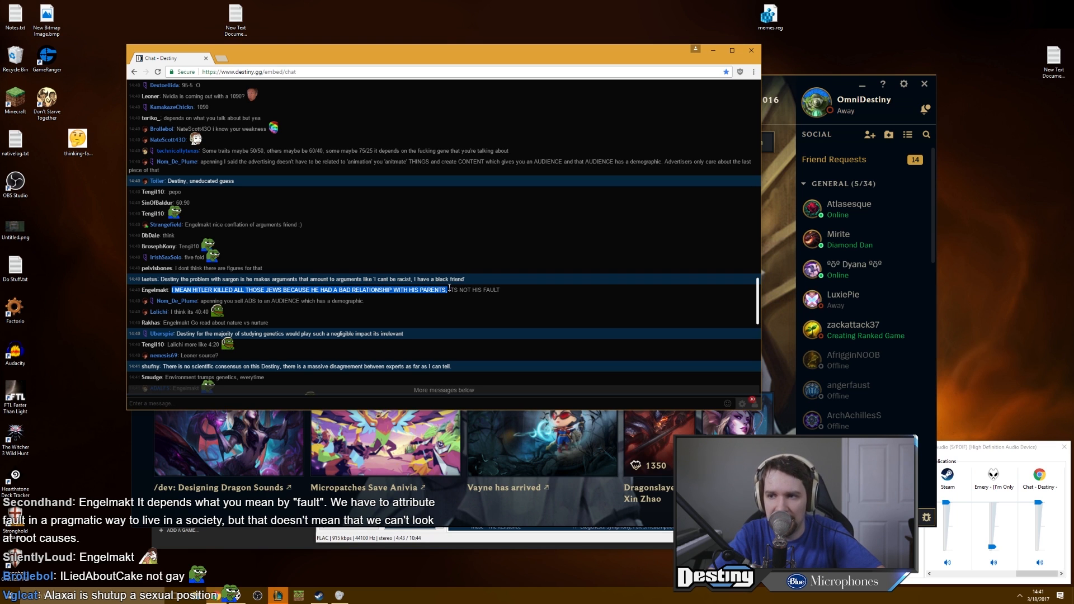
mouse_move(410, 264)
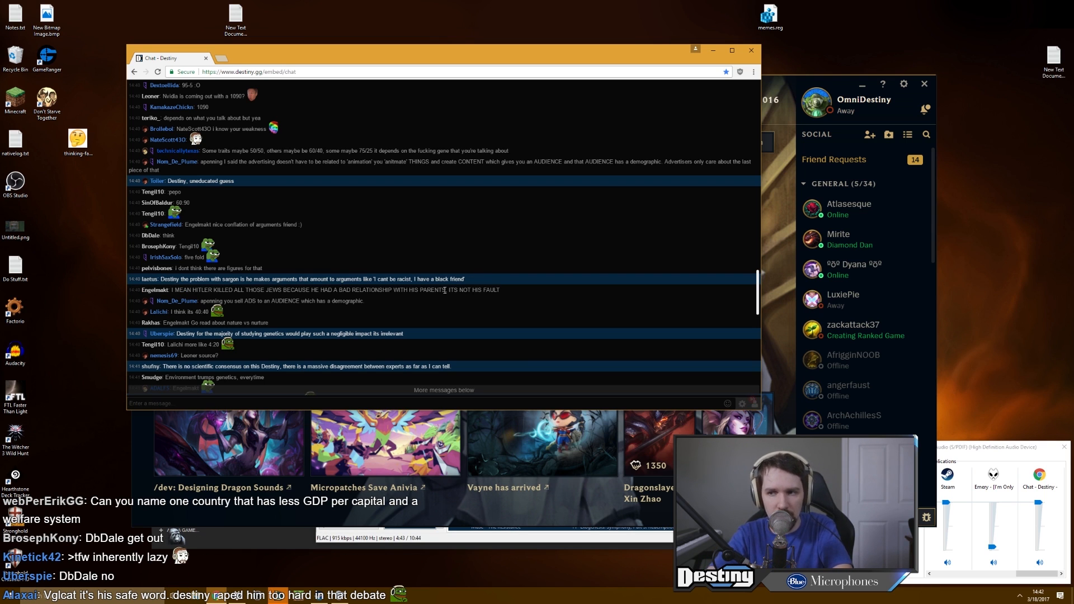
drag(167, 290, 445, 289)
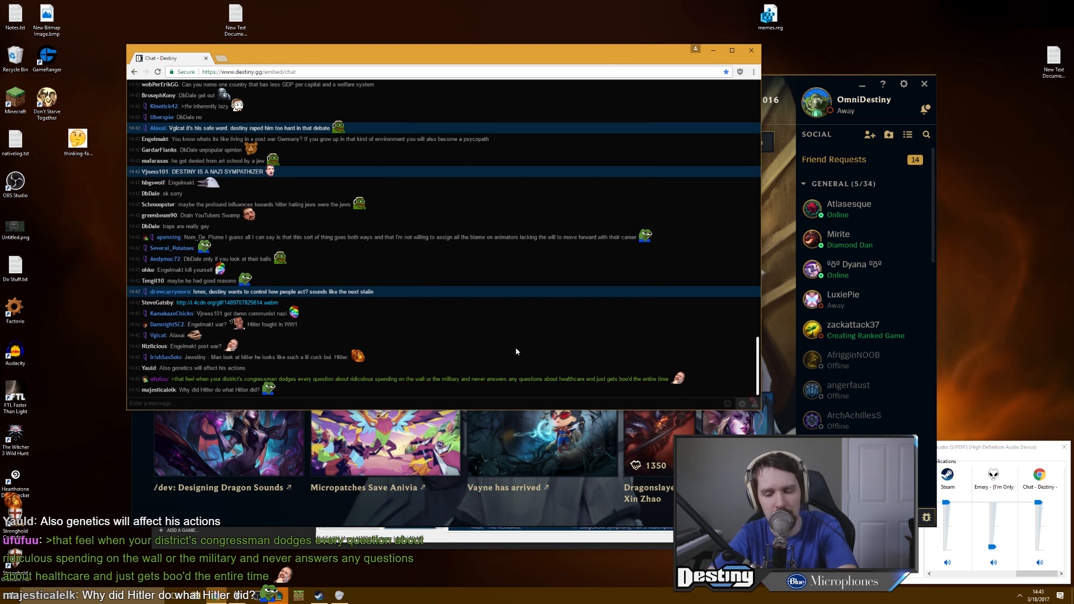
scroll(down, 3)
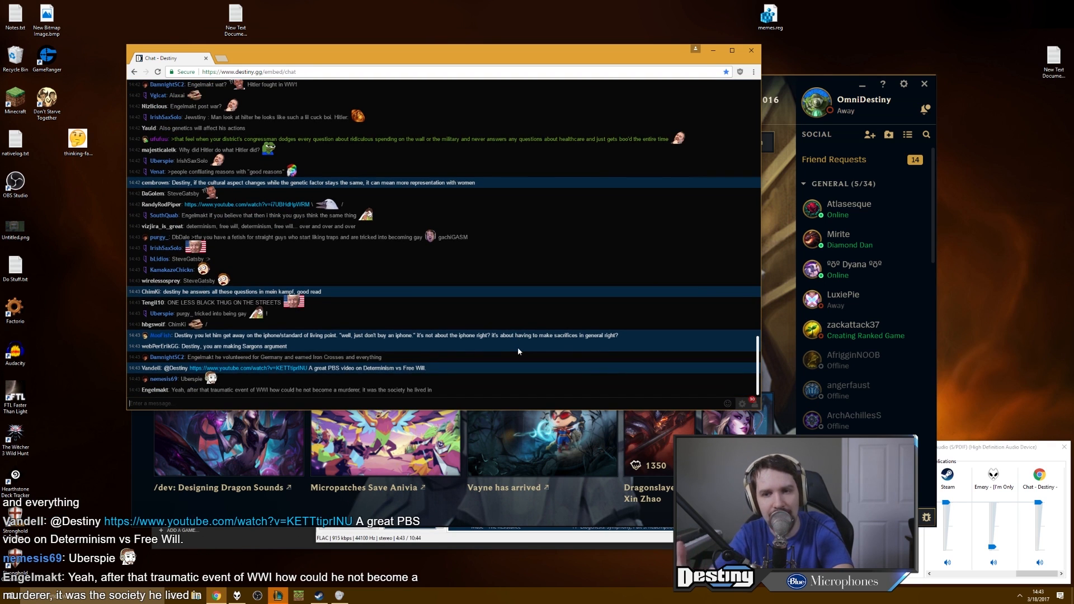
scroll(down, 3)
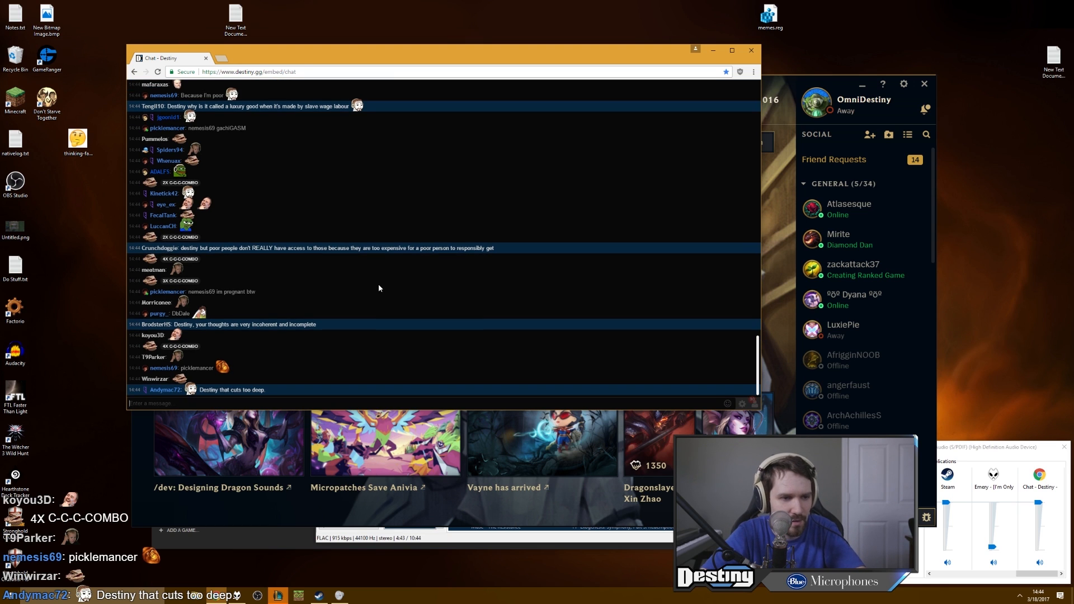
scroll(down, 3)
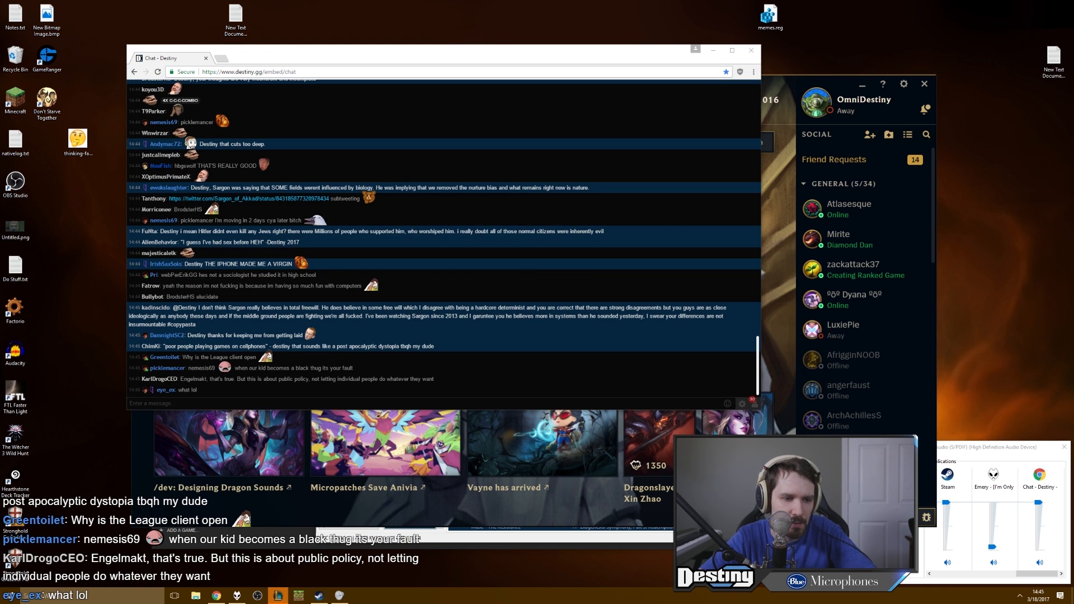
scroll(down, 3)
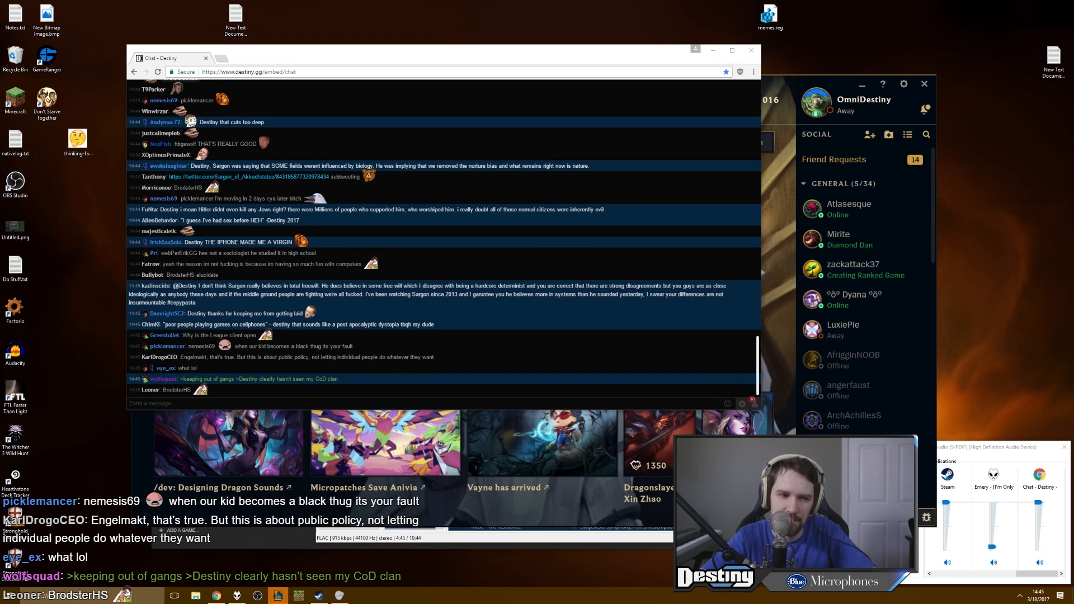
scroll(down, 3)
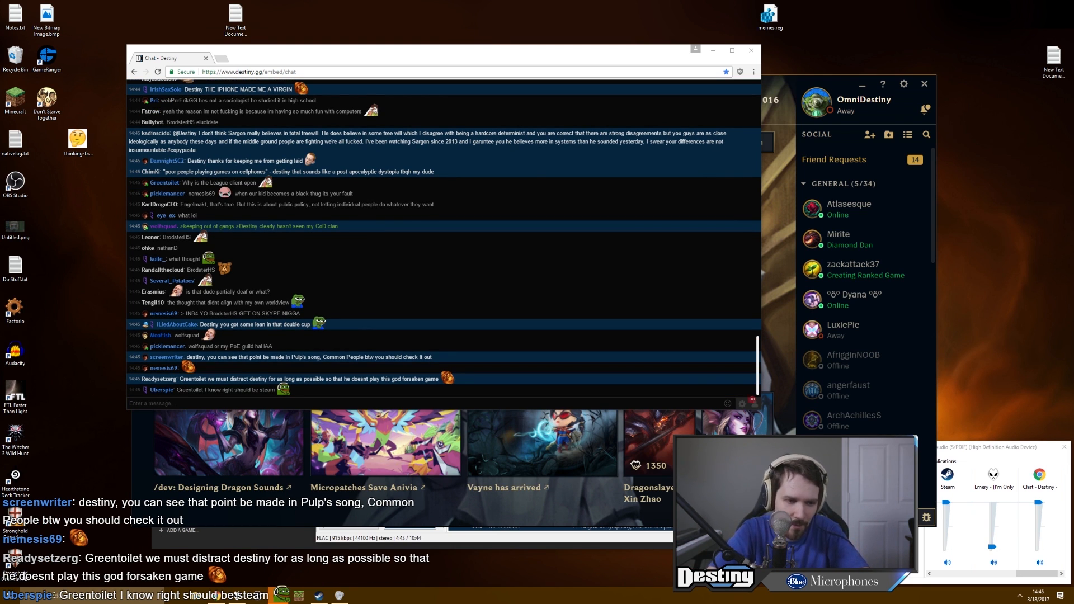
scroll(down, 3)
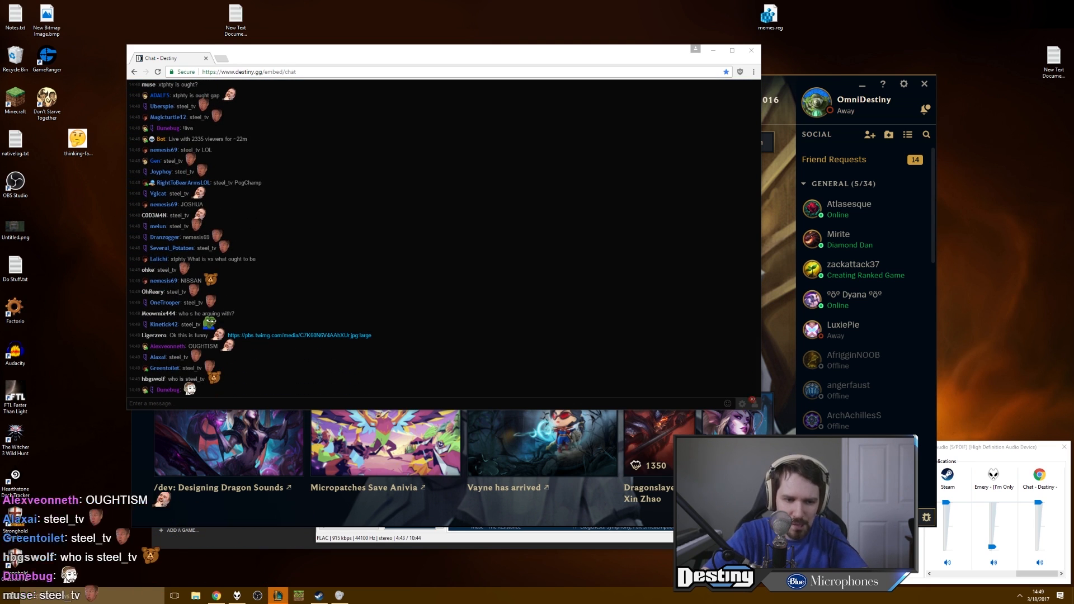
scroll(down, 3)
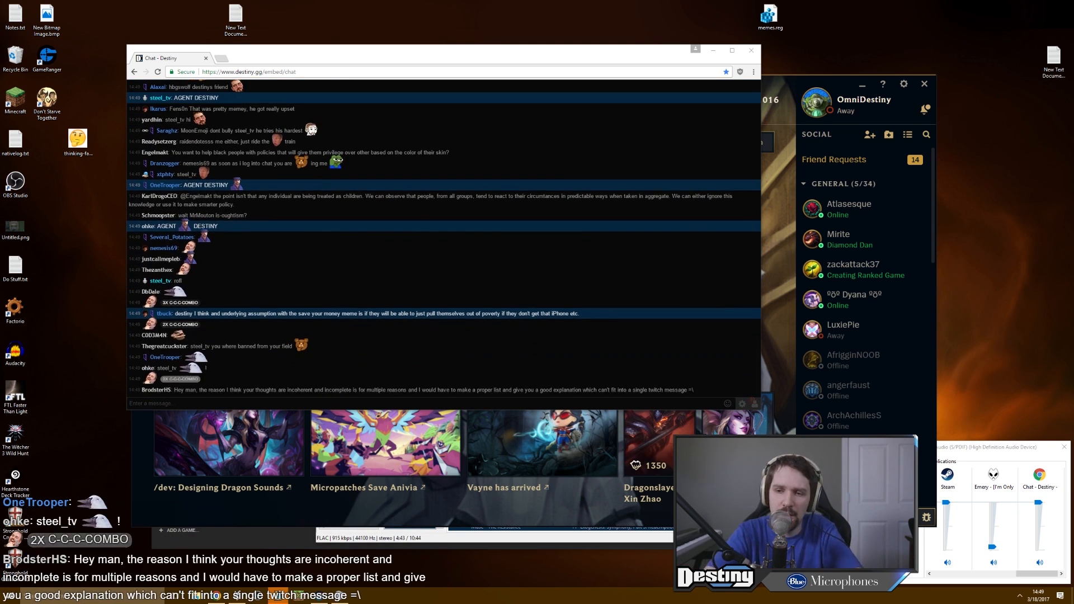
scroll(down, 3)
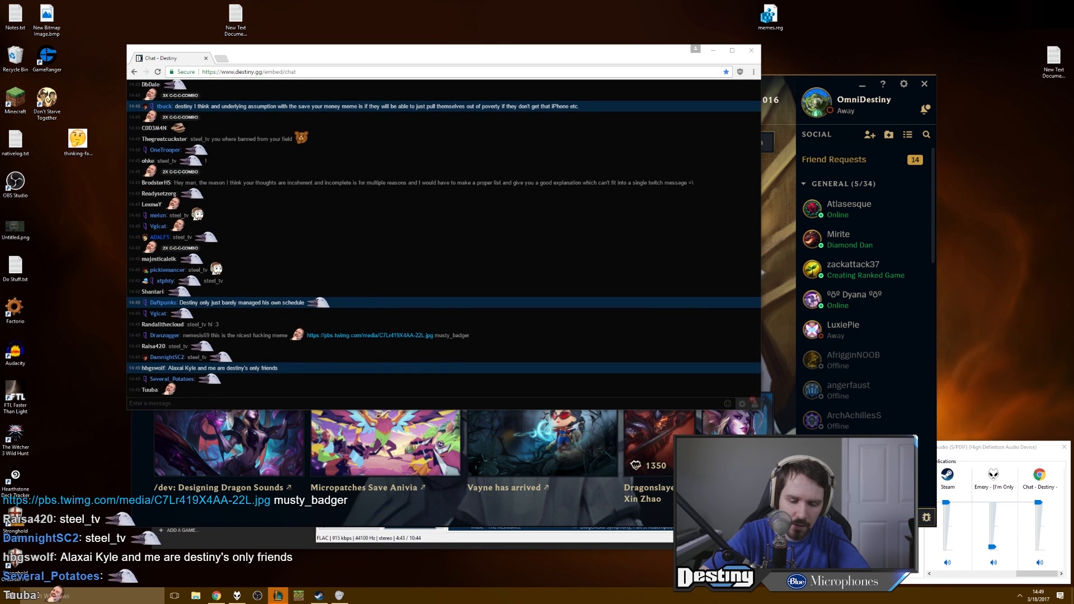